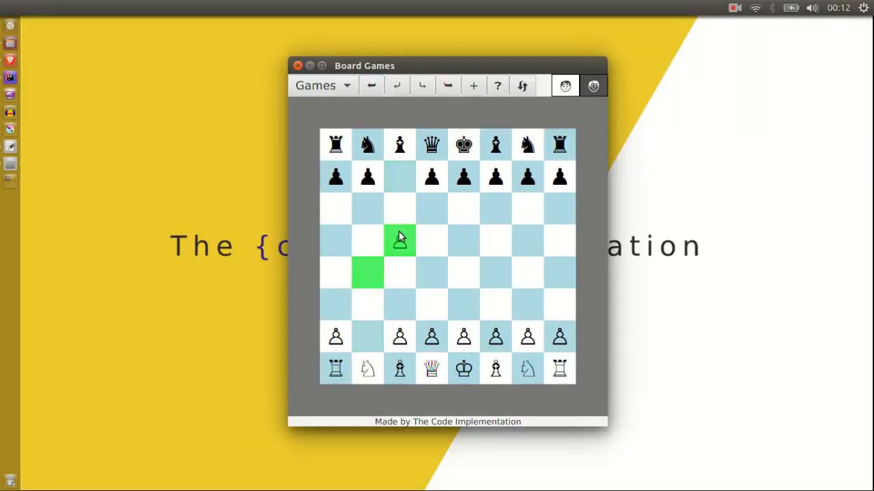
Step: Capture en passant, promote a pawn to queen on b8, move it to b5, then undo
{"action": "left_click", "coordinate": [367, 208]}
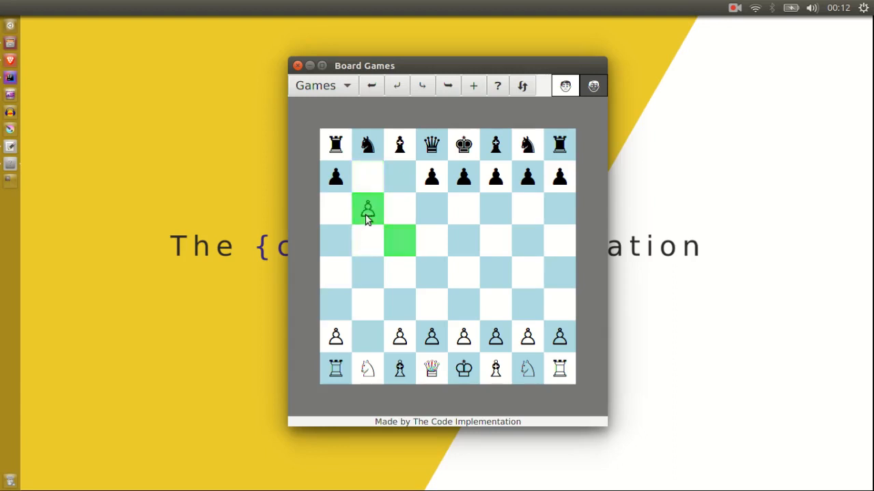
{"action": "left_click", "coordinate": [431, 209]}
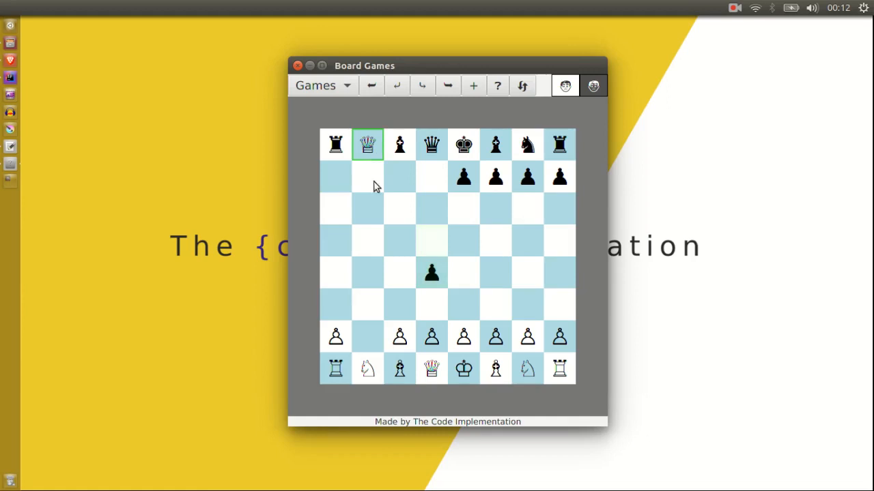
{"action": "left_click_drag", "start_coordinate": [367, 144], "coordinate": [367, 241]}
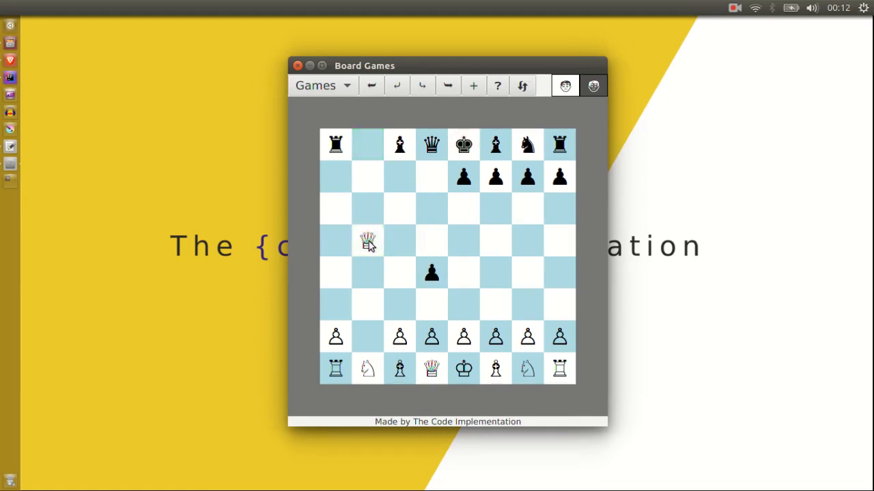
{"action": "left_click", "coordinate": [398, 85]}
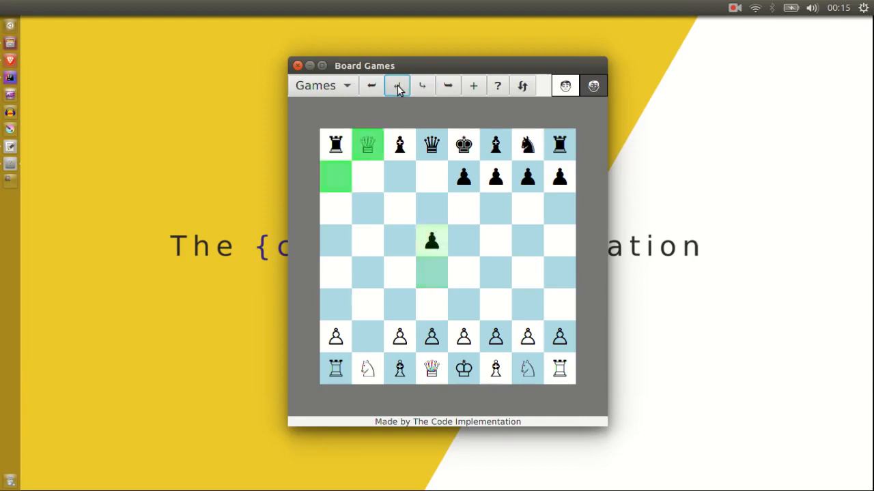
Step: Undo and redo moves, then start a new chess game viewed from Black's side
{"action": "left_click", "coordinate": [422, 85]}
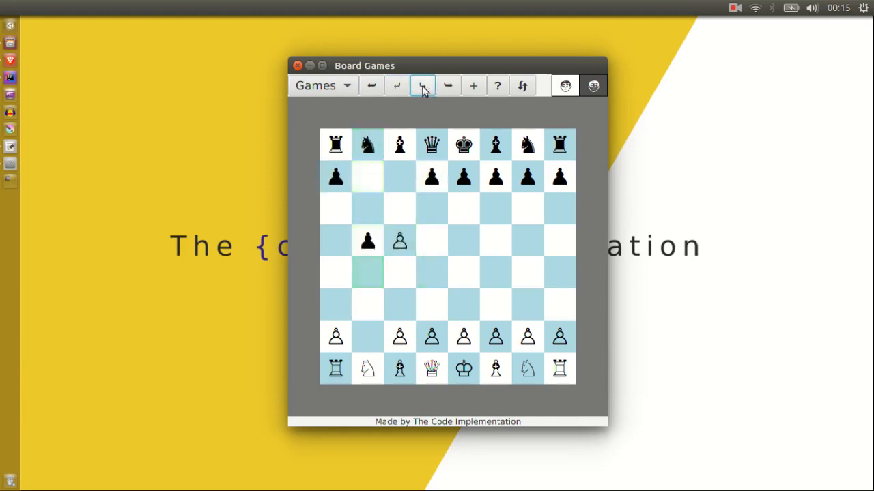
{"action": "left_click", "coordinate": [448, 85]}
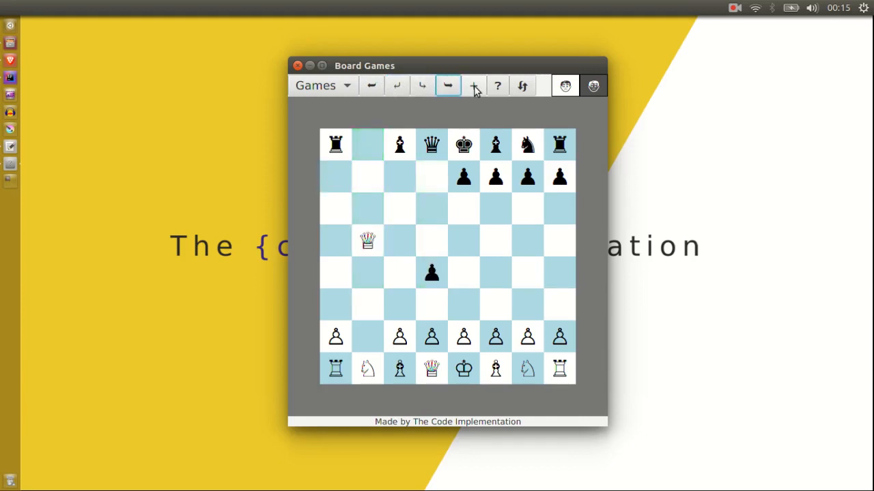
{"action": "left_click", "coordinate": [522, 86]}
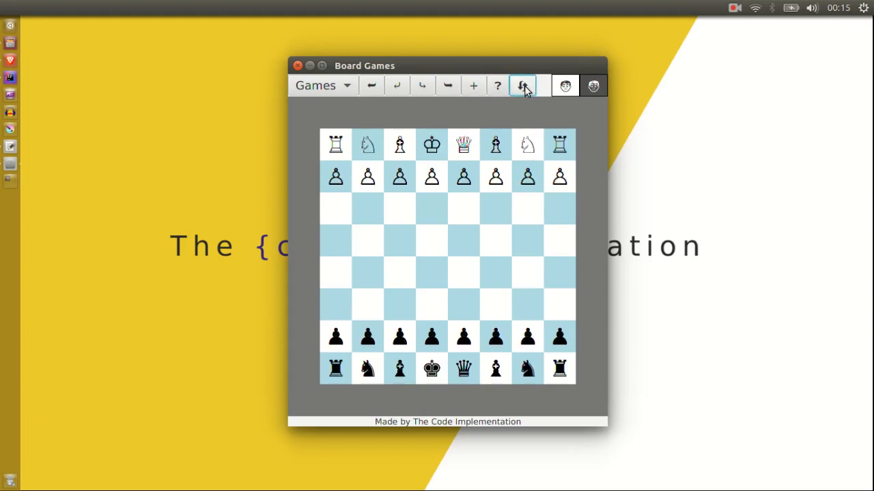
{"action": "left_click", "coordinate": [371, 85]}
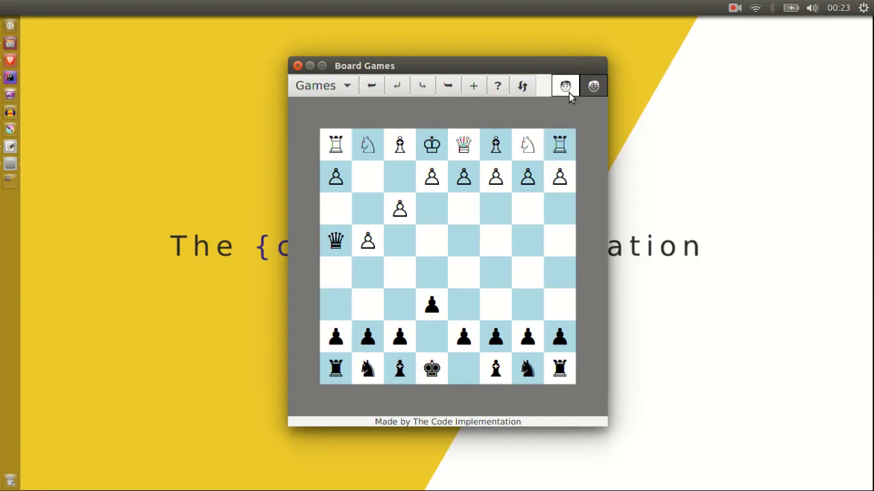
{"action": "mouse_move", "coordinate": [593, 86]}
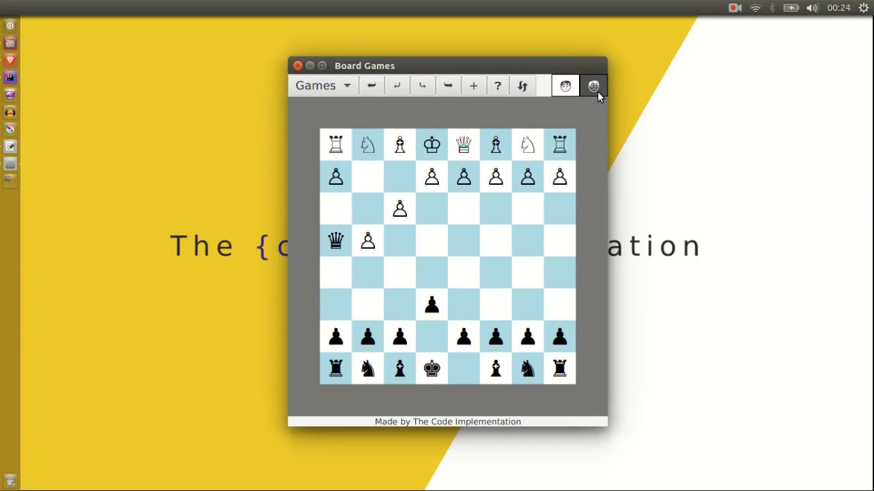
{"action": "mouse_move", "coordinate": [481, 90]}
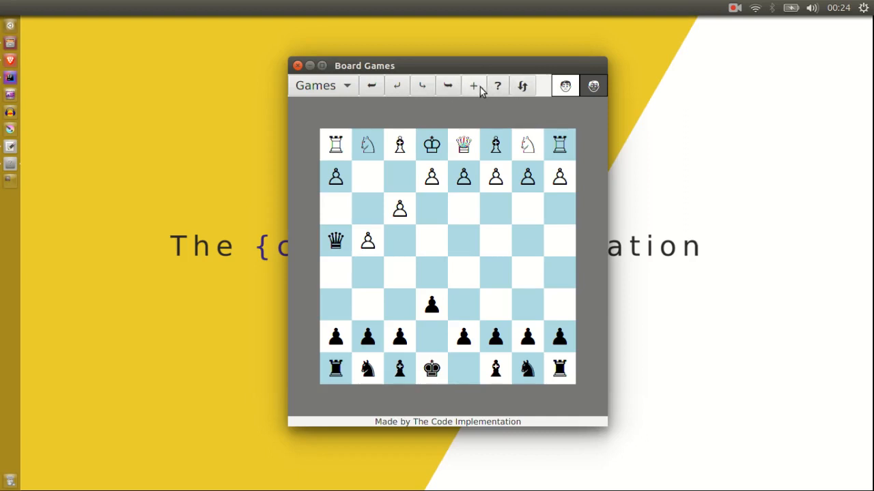
Step: Start a new chess game with one side a computer player using Optimax
{"action": "left_click", "coordinate": [473, 85]}
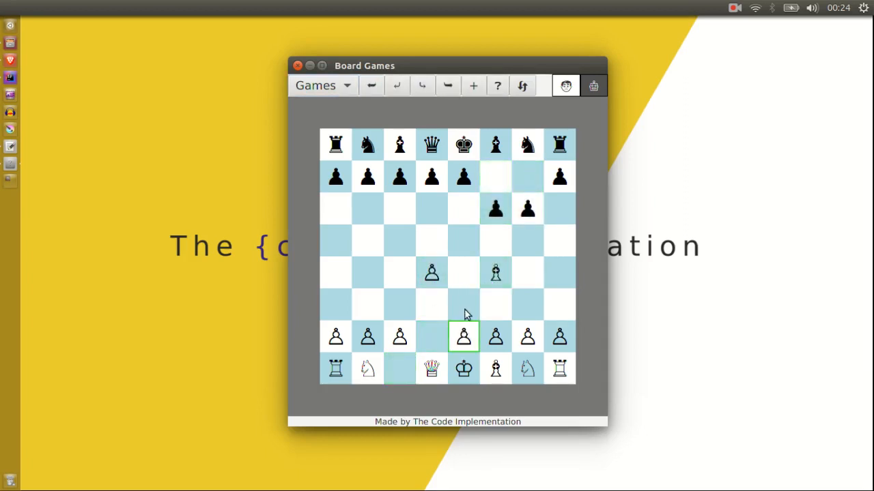
{"action": "left_click", "coordinate": [463, 336]}
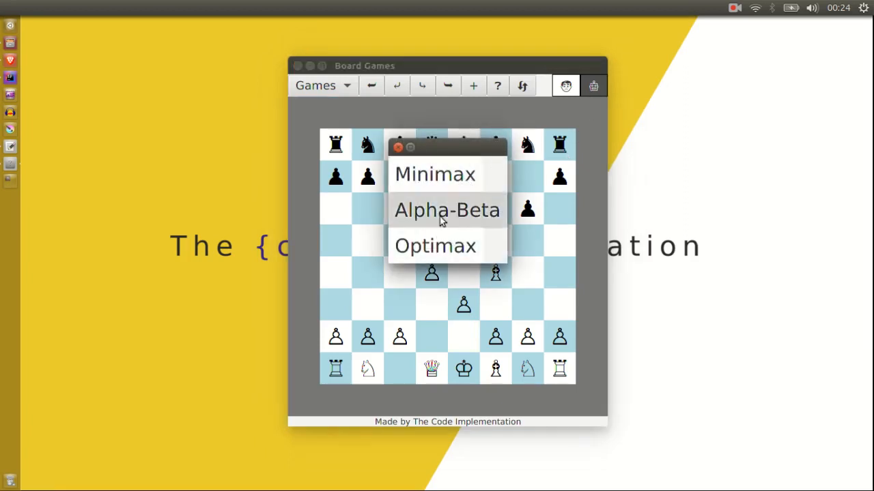
{"action": "left_click", "coordinate": [447, 210]}
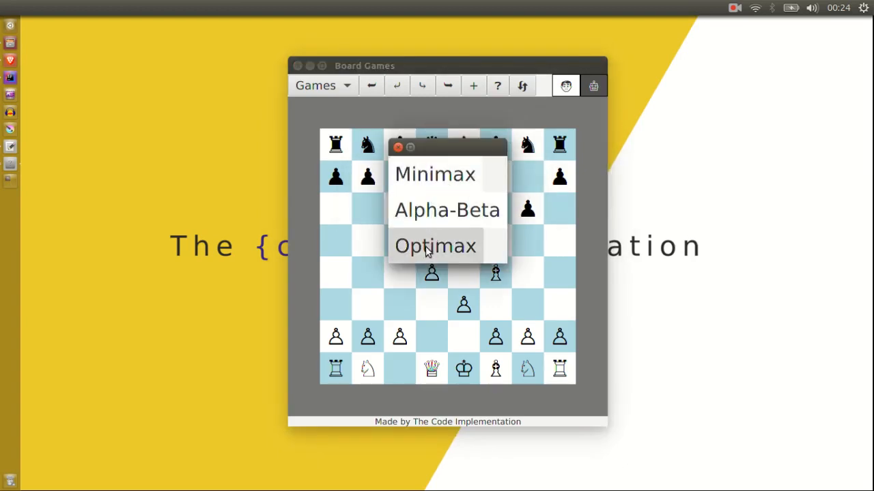
{"action": "left_click", "coordinate": [435, 245]}
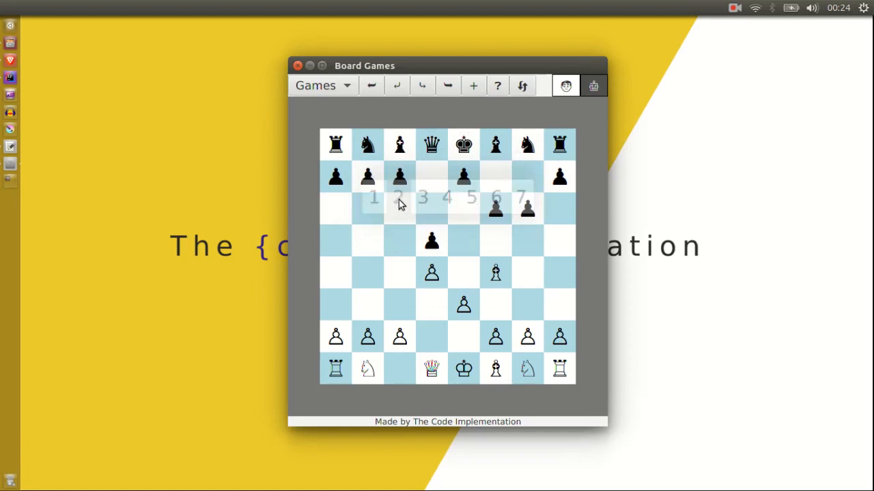
Step: Set search depth 2 and make the other side a computer player too
{"action": "left_click", "coordinate": [593, 85]}
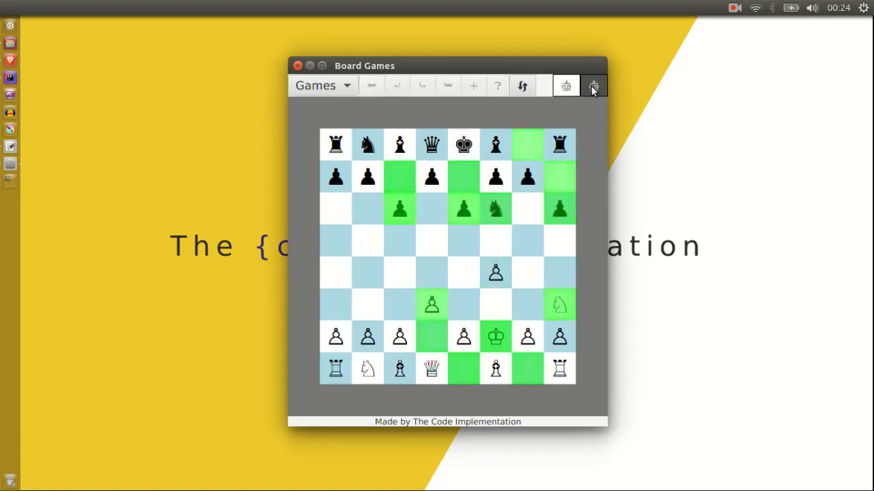
{"action": "left_click", "coordinate": [593, 85]}
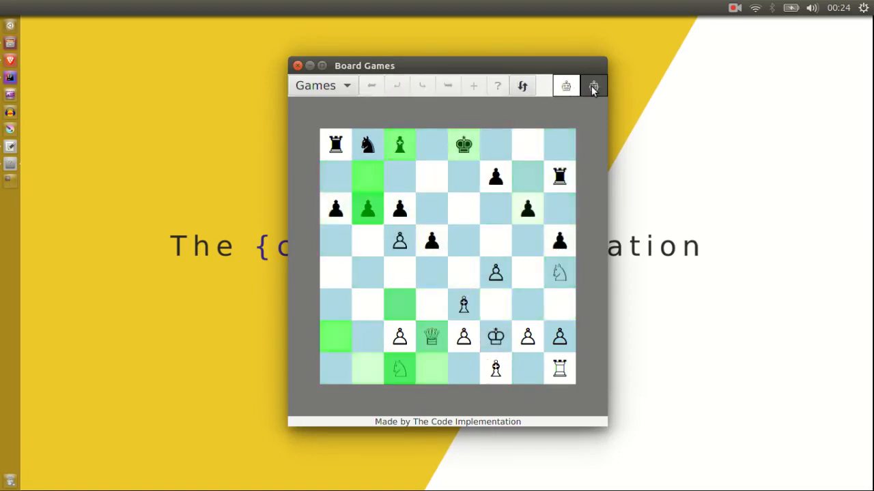
{"action": "left_click", "coordinate": [592, 85]}
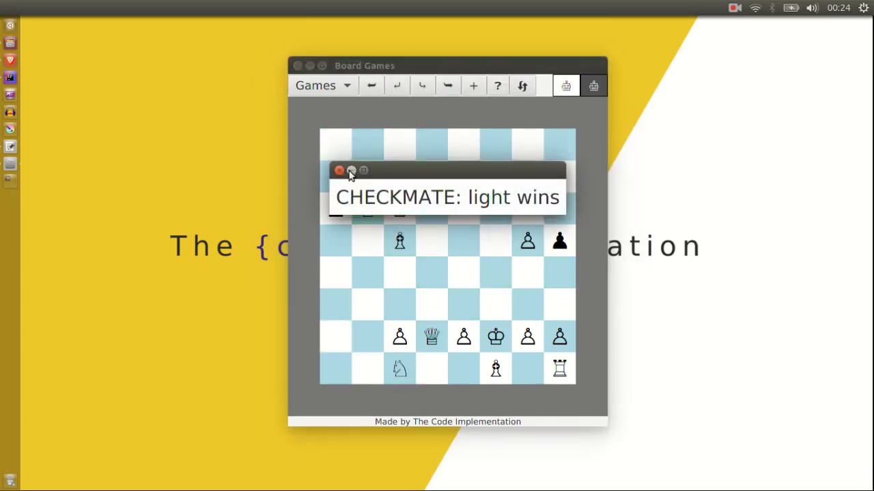
Step: Dismiss the checkmate notice and move two white checkers forward
{"action": "left_click", "coordinate": [340, 170]}
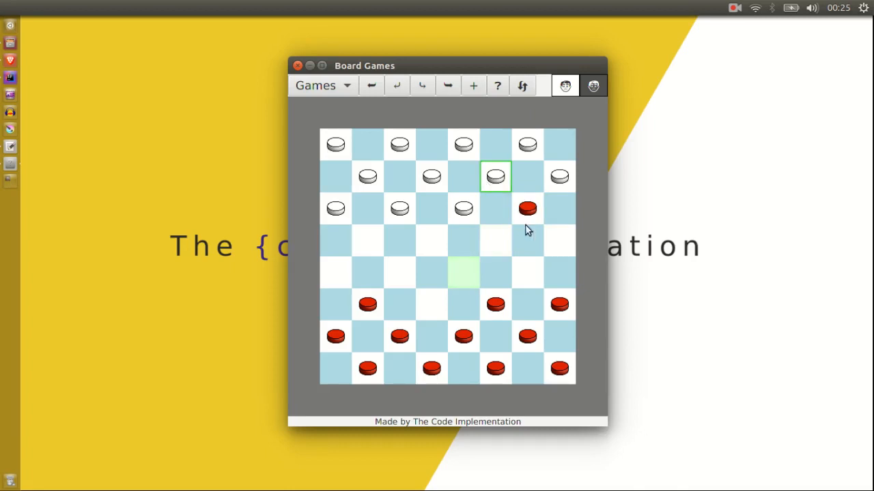
{"action": "left_click", "coordinate": [464, 273]}
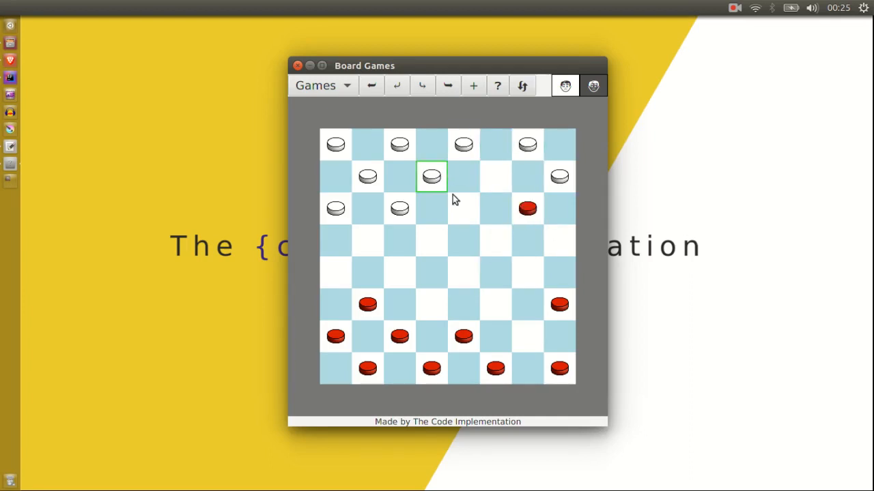
{"action": "left_click", "coordinate": [495, 240]}
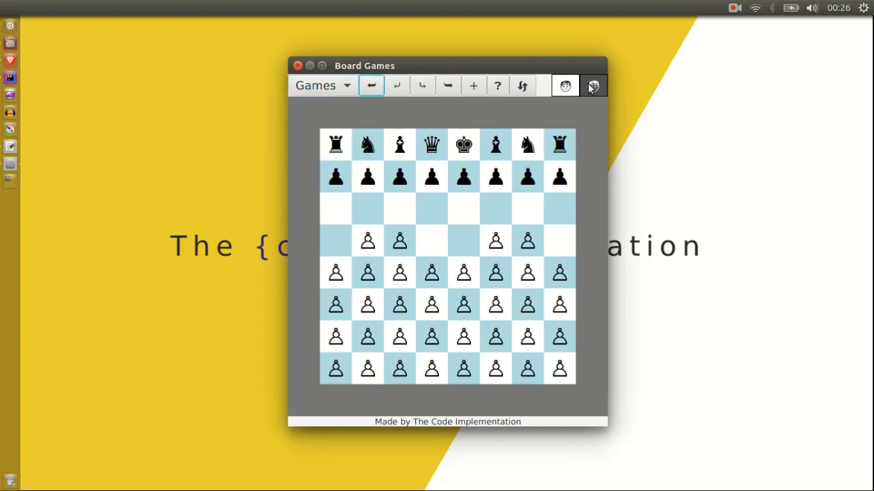
Step: Start a Horde chess game and scroll through HordeState.java in the IDE
{"action": "left_click", "coordinate": [593, 85]}
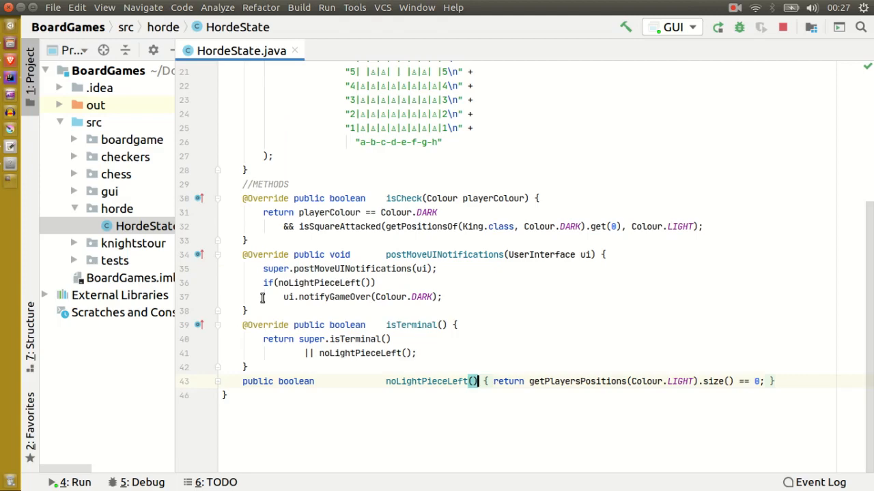
{"action": "scroll", "scroll_direction": "up", "scroll_amount": 3}
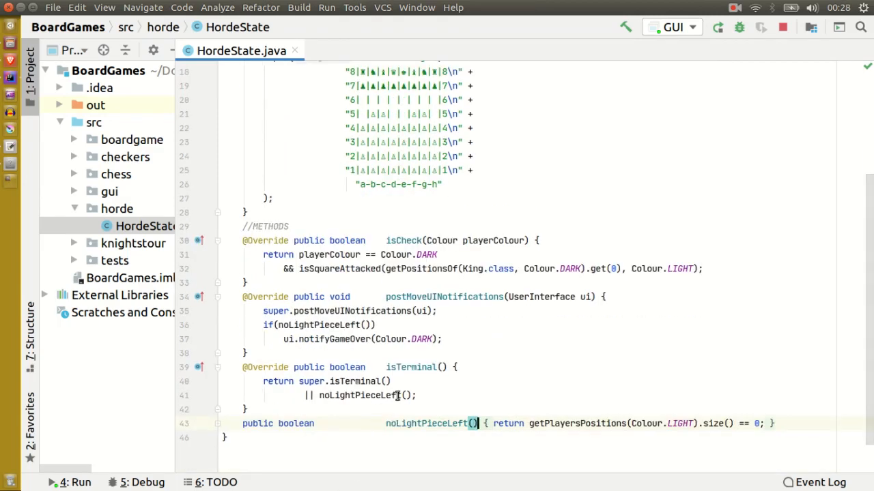
{"action": "scroll", "scroll_direction": "up", "scroll_amount": 3}
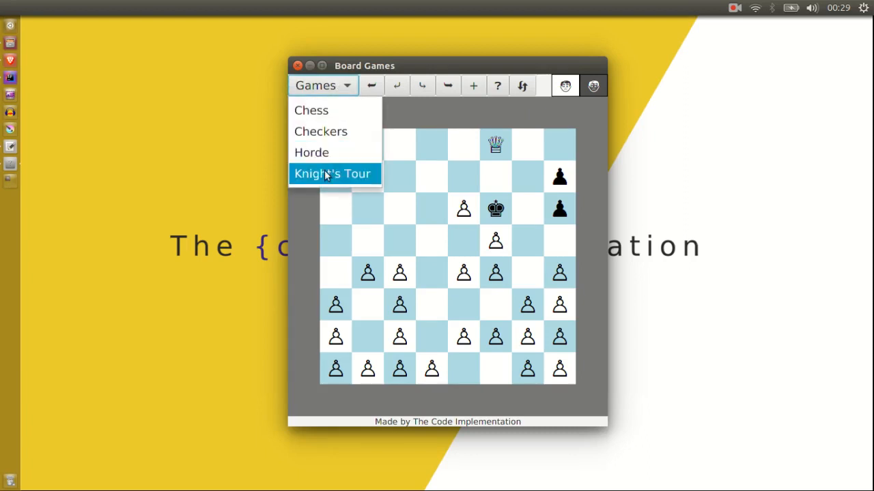
Step: Choose Knight's Tour and hop the knight to unvisited squares
{"action": "left_click", "coordinate": [332, 173]}
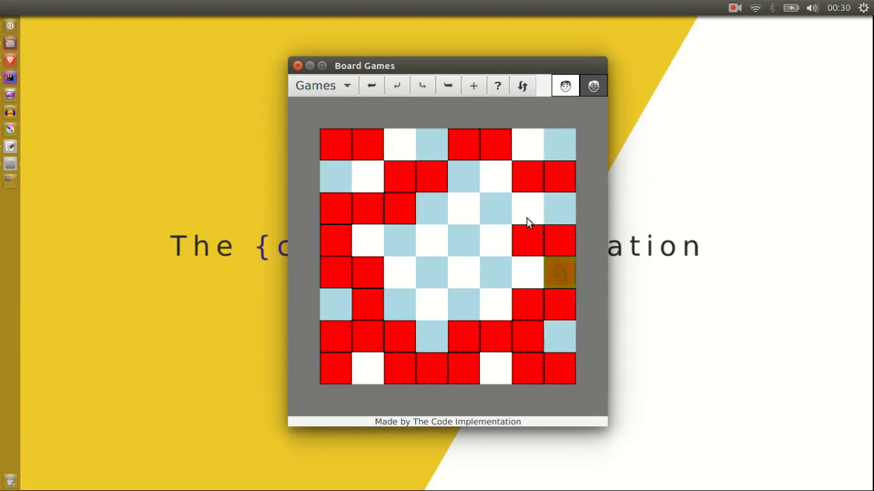
{"action": "left_click", "coordinate": [466, 208]}
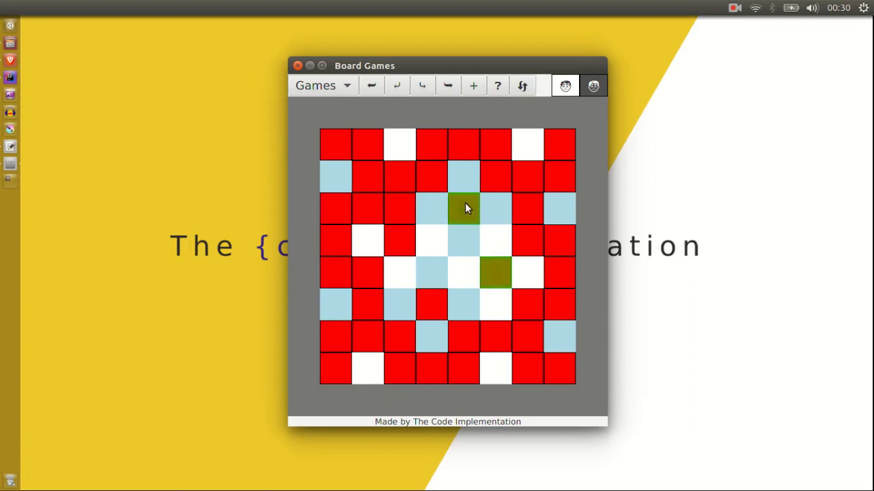
{"action": "left_click", "coordinate": [465, 208]}
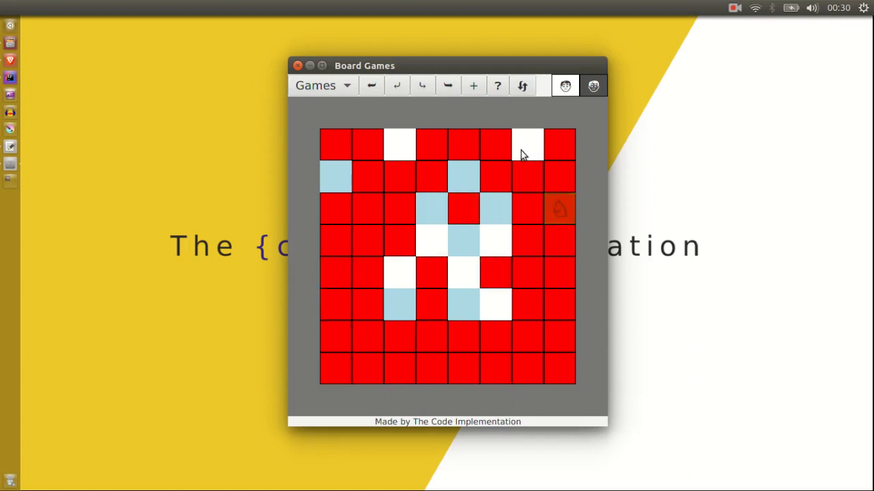